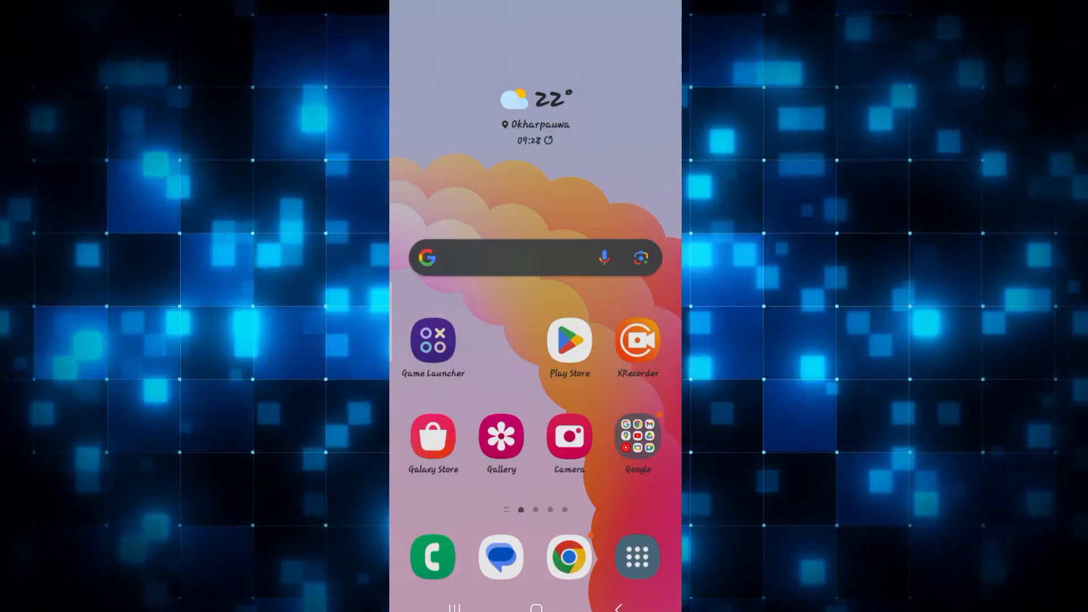
- Find the Cards - Mobile Wallet listing by searching Play Store for 'google wallet'
click(568, 340)
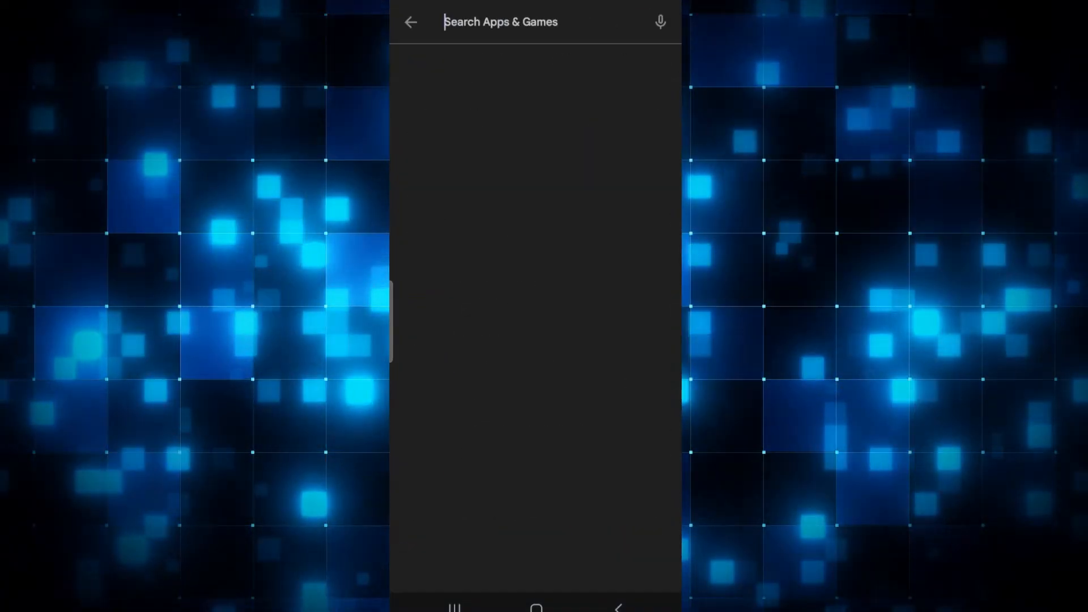
text(google wallet)
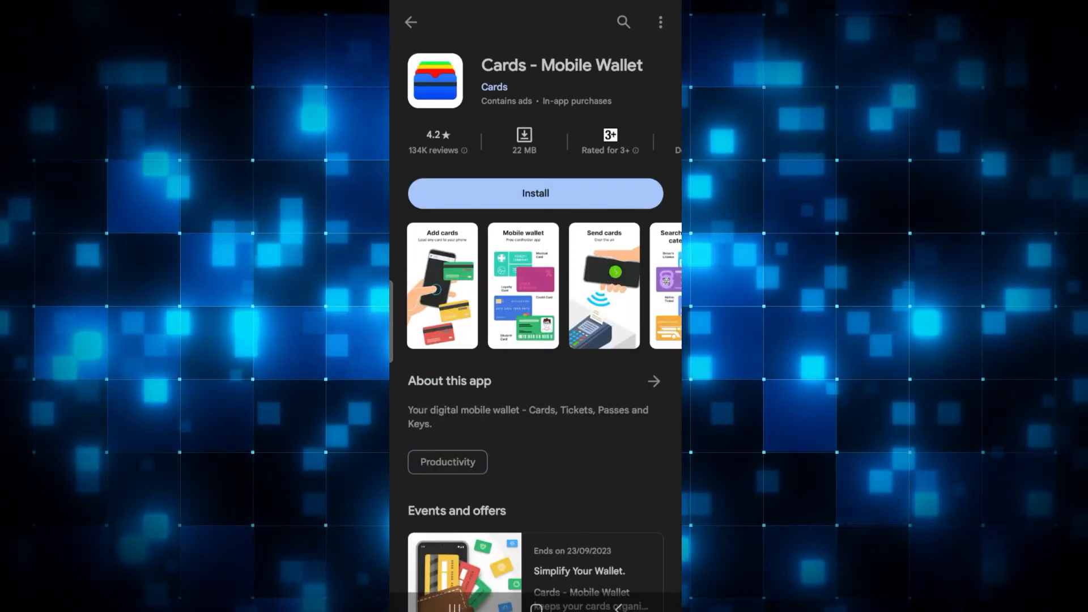
- Install Cards - Mobile Wallet and launch it to its splash screen
click(534, 193)
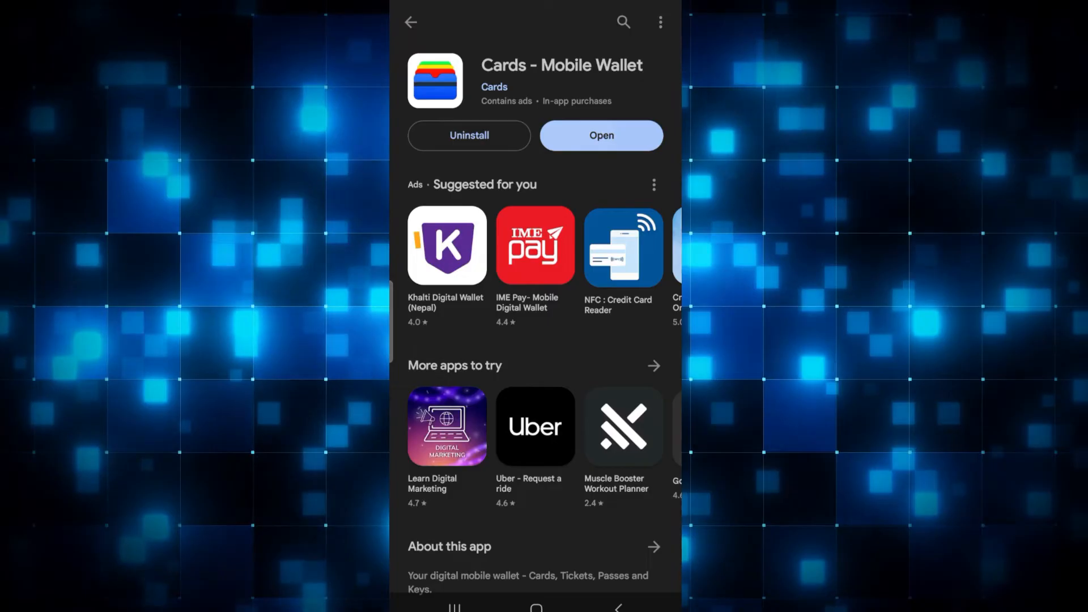
click(601, 135)
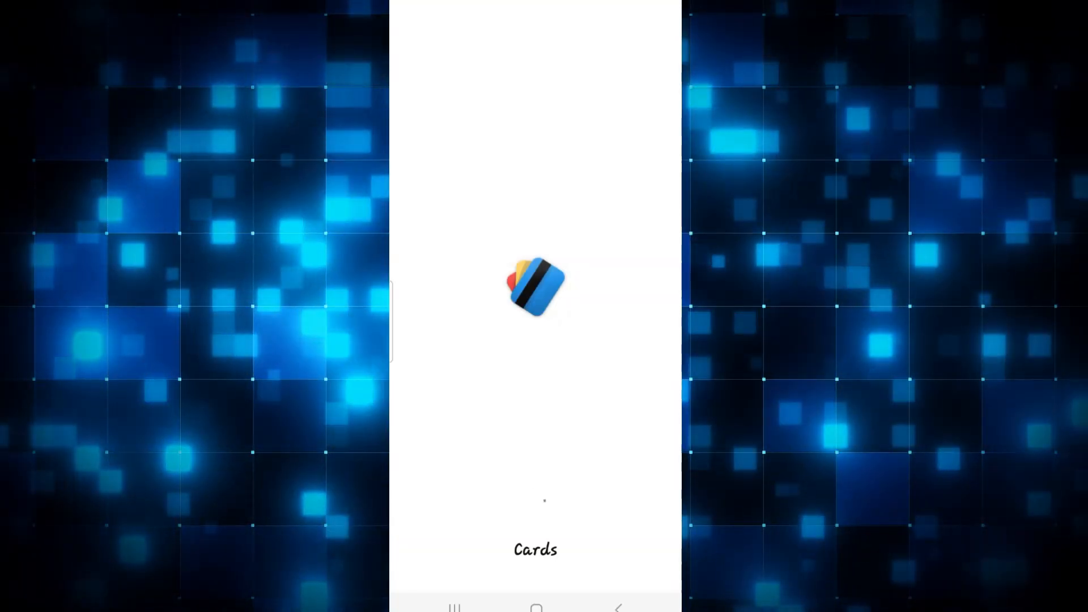